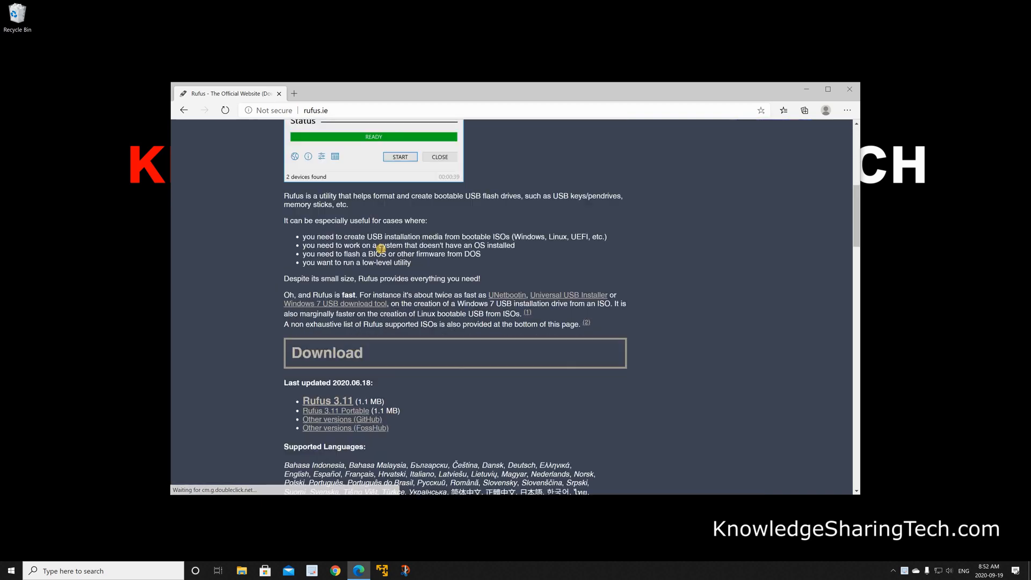
- Reveal the downloaded rufus-3.11.exe in its Downloads folder via Show in folder
scroll(down, 3)
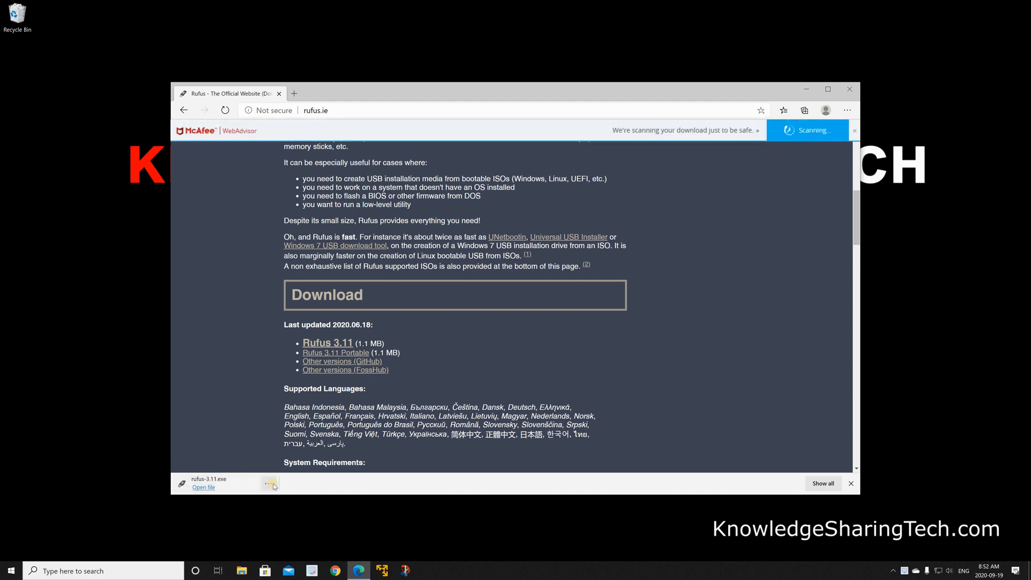
click(269, 483)
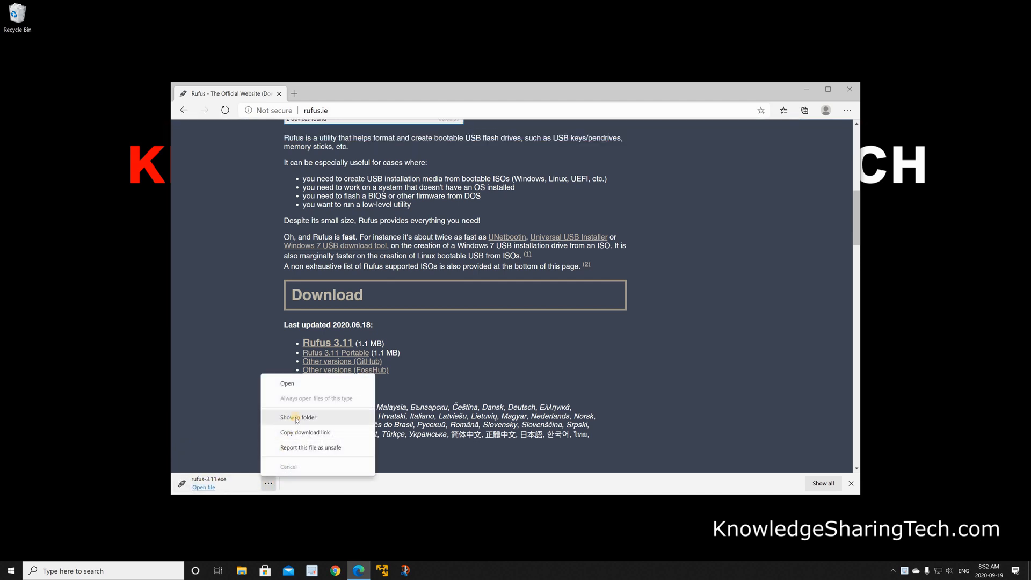
click(298, 417)
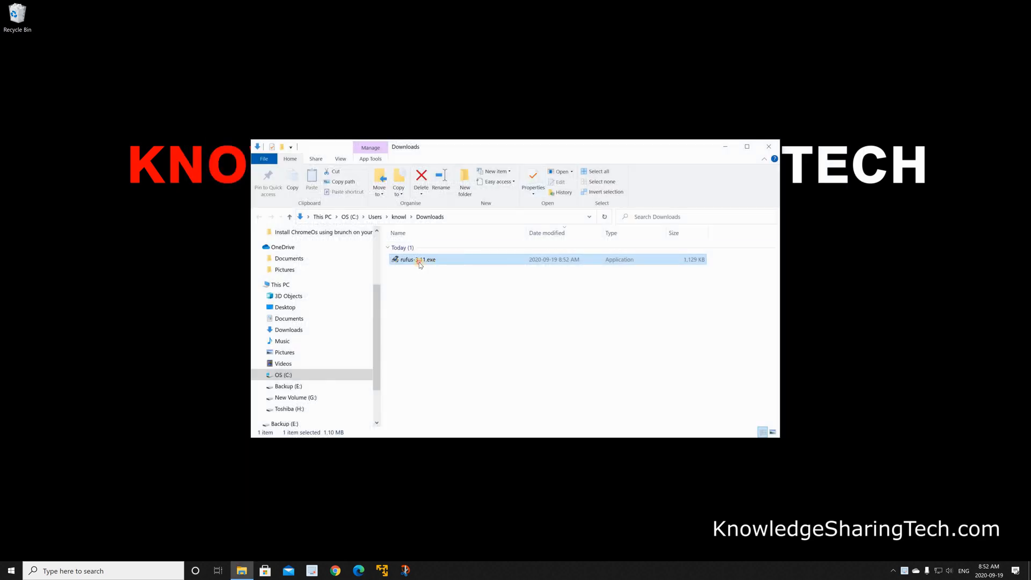
- Run rufus-3.11.exe from Downloads and grant it permission at the UAC prompt
double_click(420, 259)
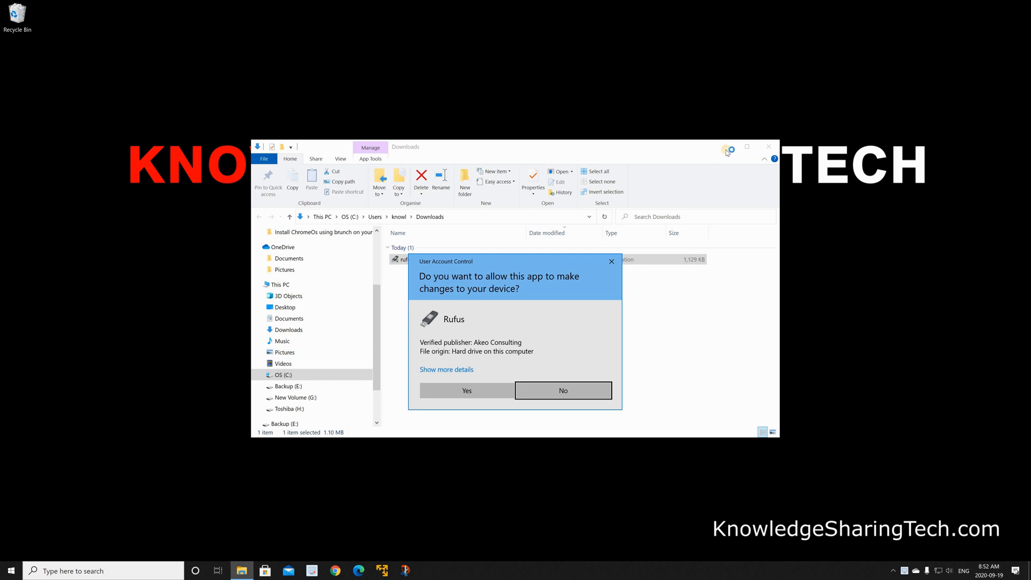
click(562, 390)
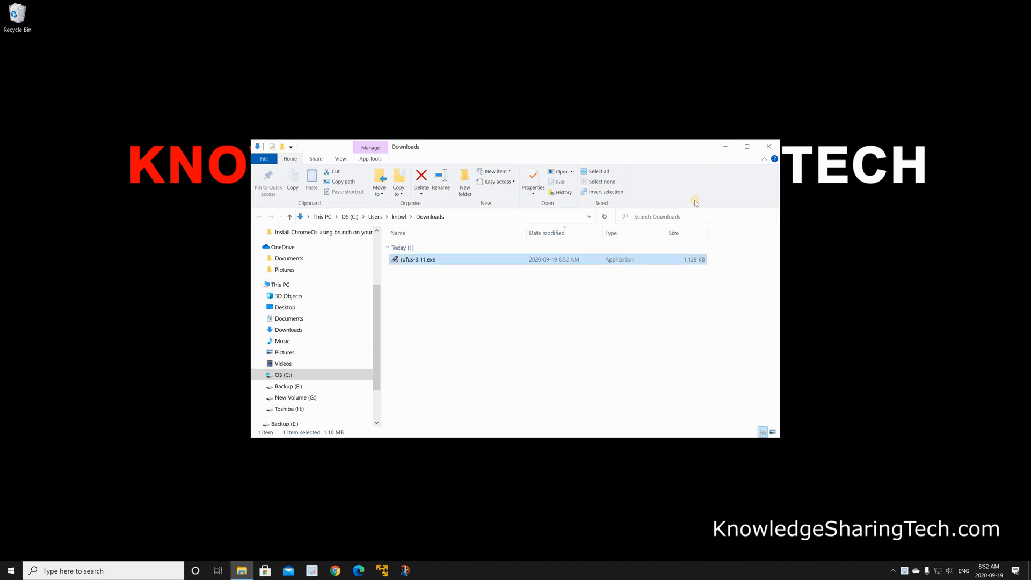
double_click(418, 259)
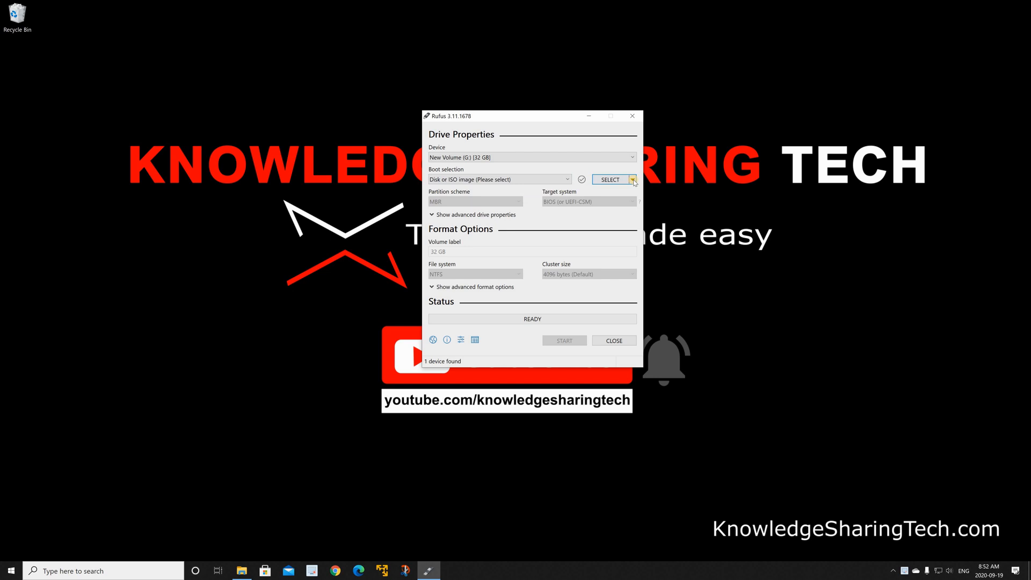
- Switch the boot selection from SELECT to DOWNLOAD and run Rufus's ISO download script
click(633, 179)
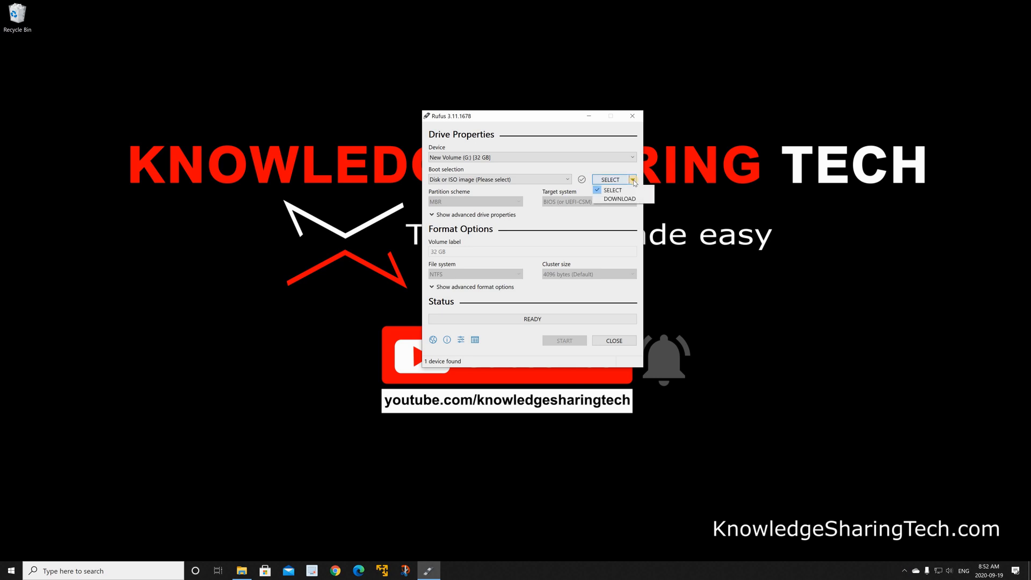
click(619, 198)
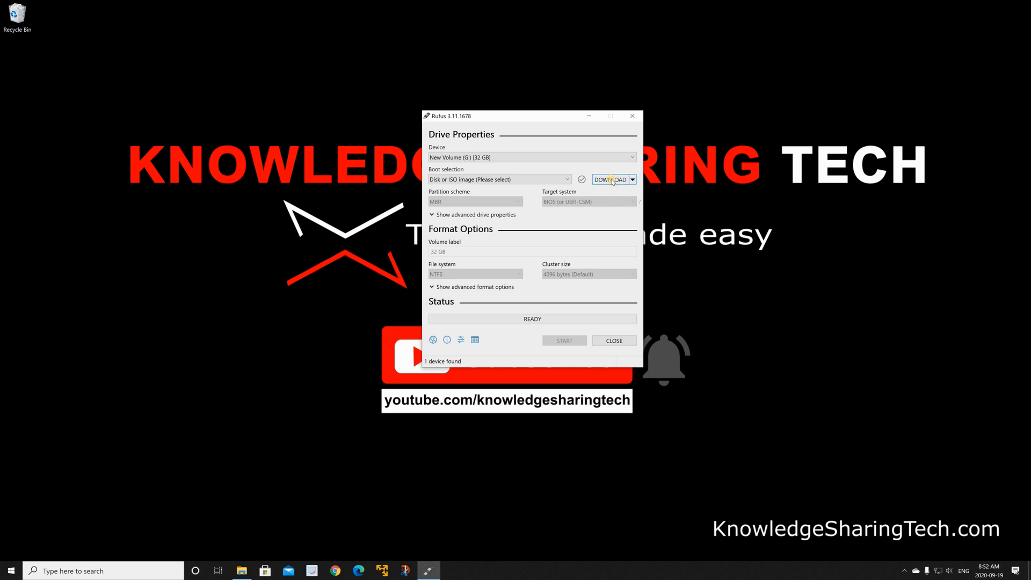
click(610, 179)
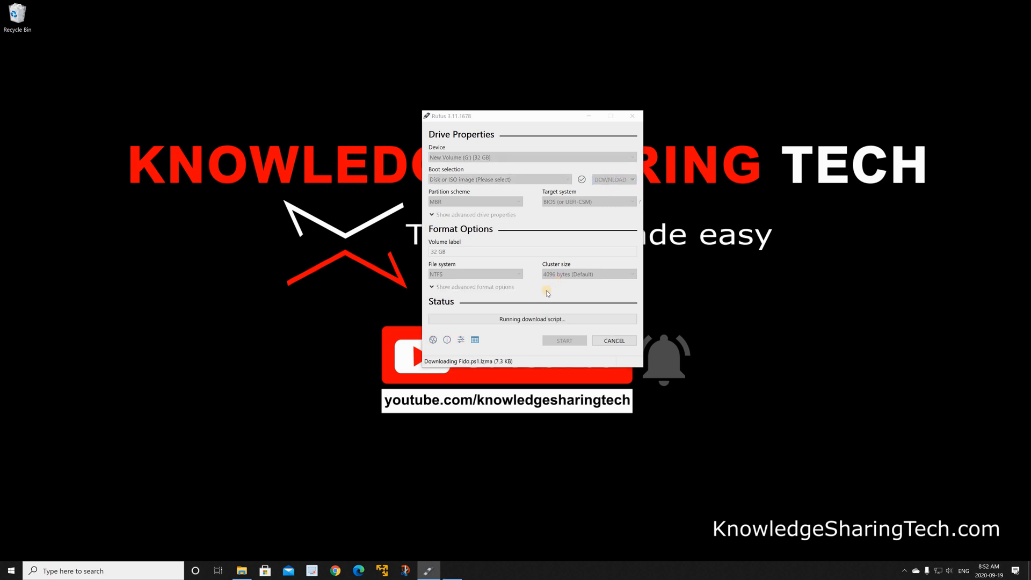
click(610, 180)
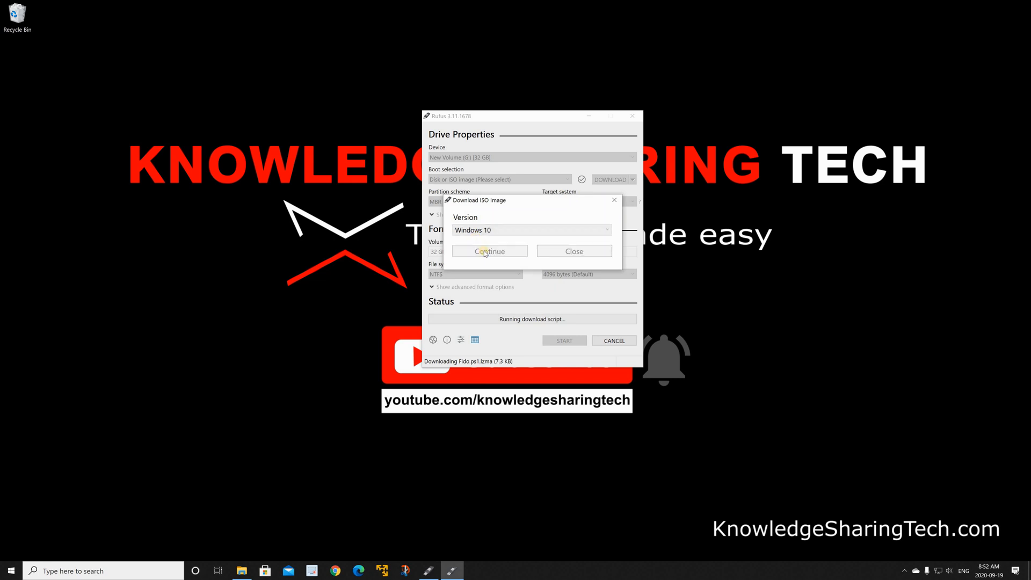
- Choose Windows 10, release 20H1, Home/Pro edition, English, x64 and request the ISO download
click(490, 252)
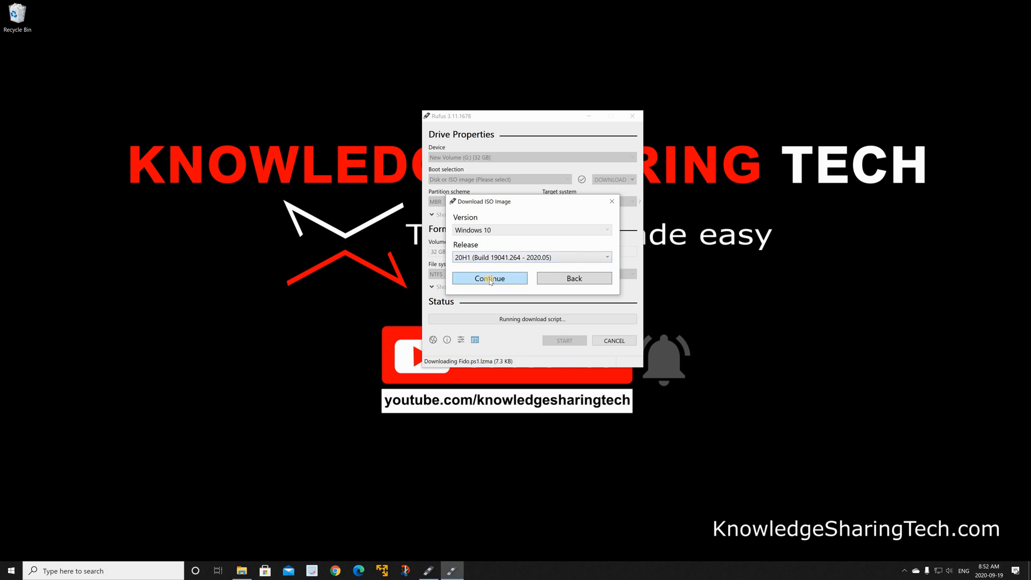
click(490, 278)
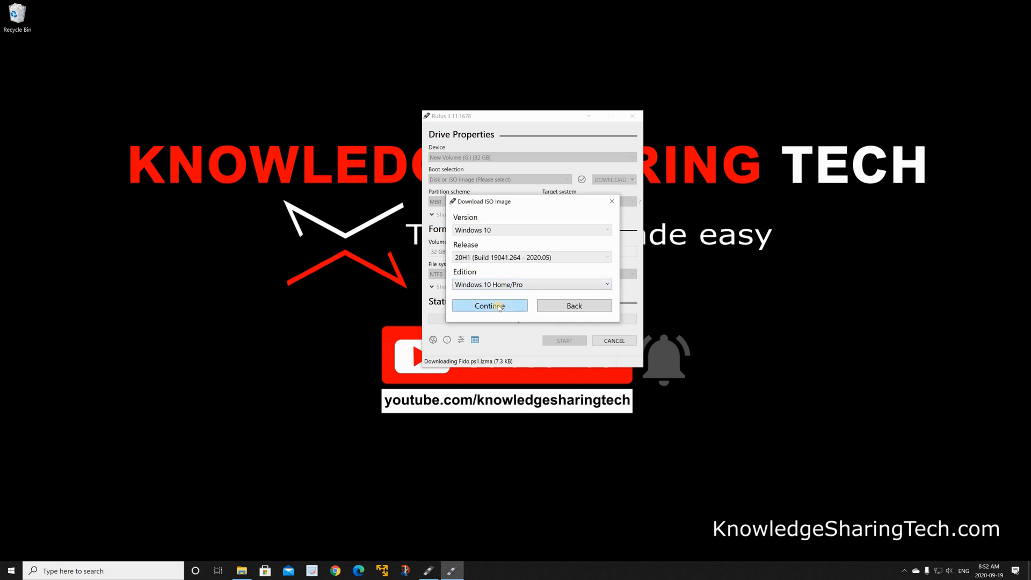
click(488, 305)
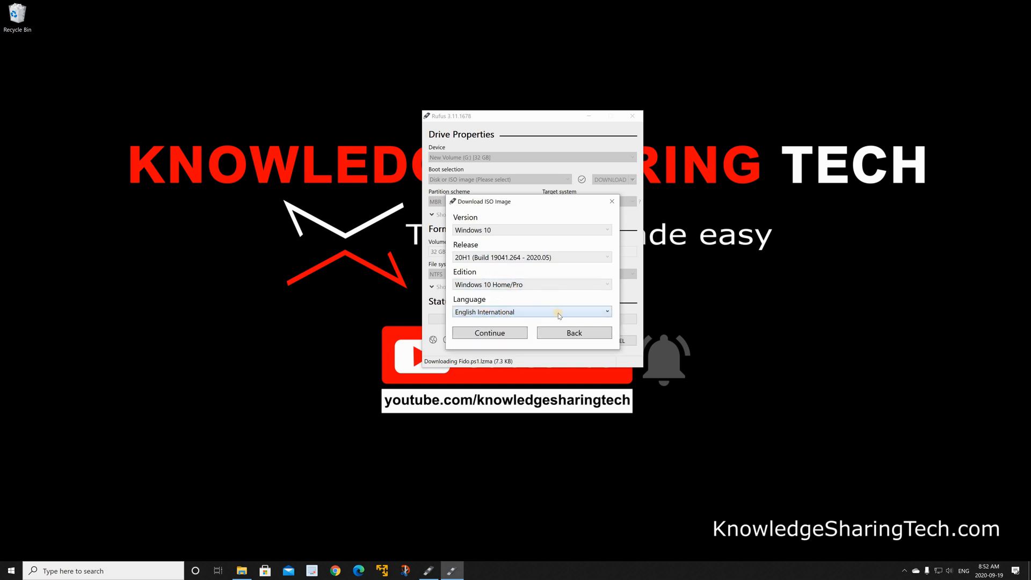
click(605, 312)
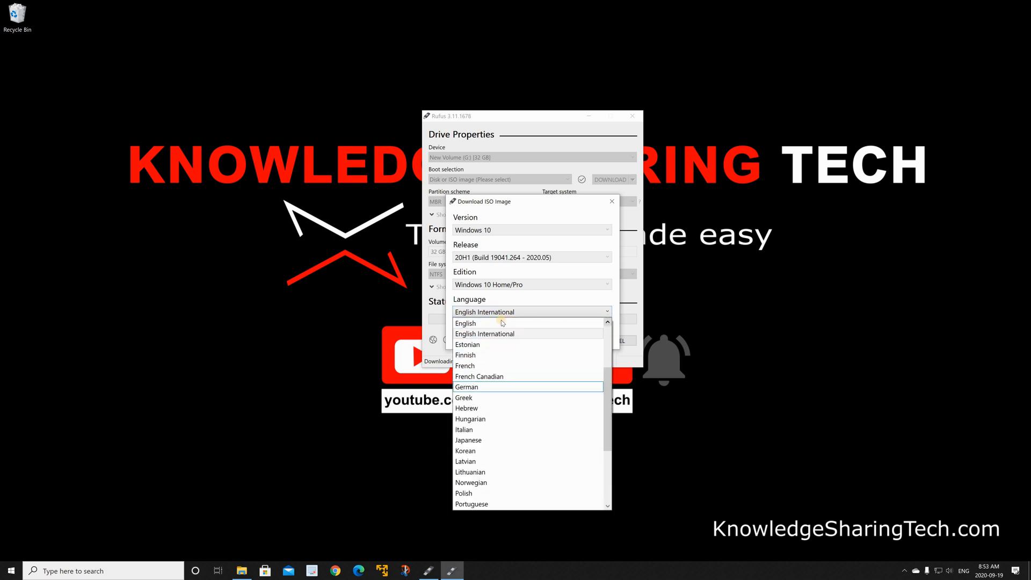
click(466, 324)
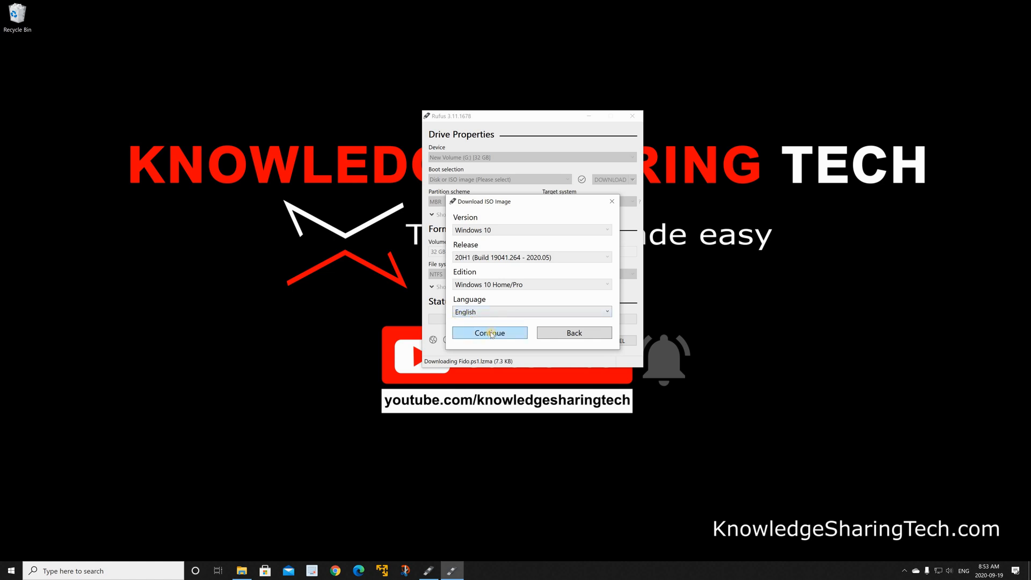
click(490, 333)
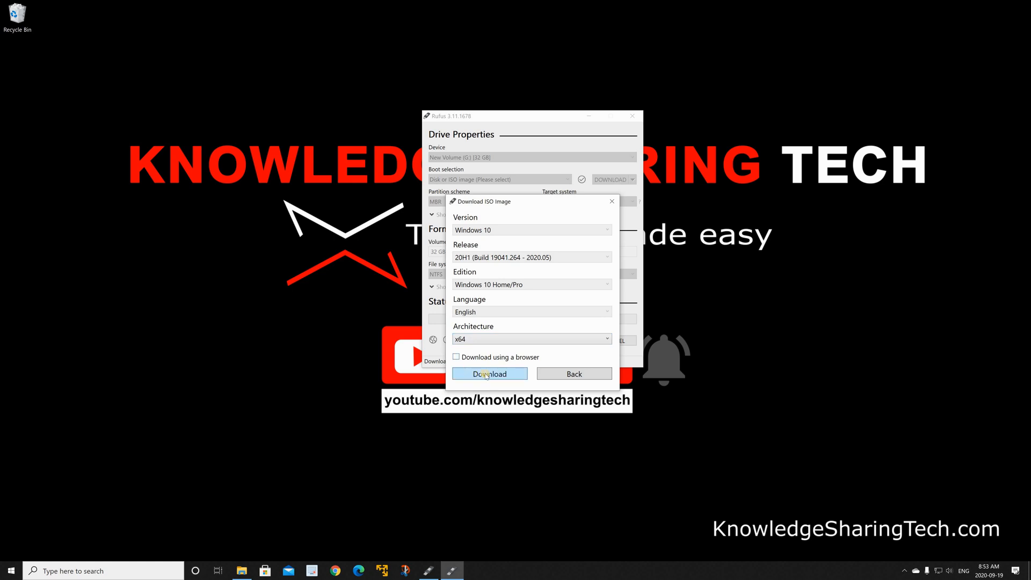
click(489, 374)
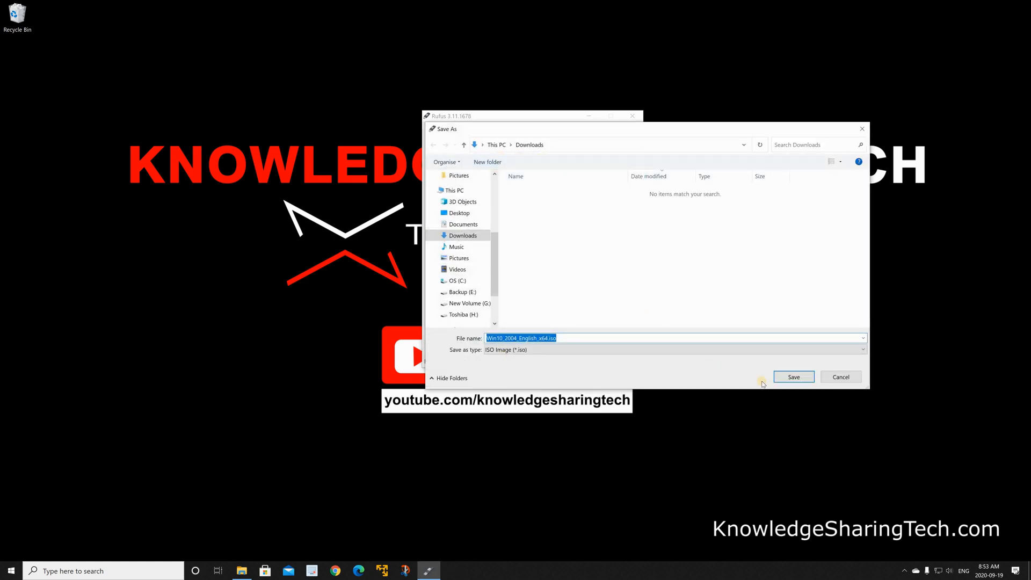
- Save Win10_2004_English_x64.iso to Downloads to begin downloading and show the activity log
click(793, 376)
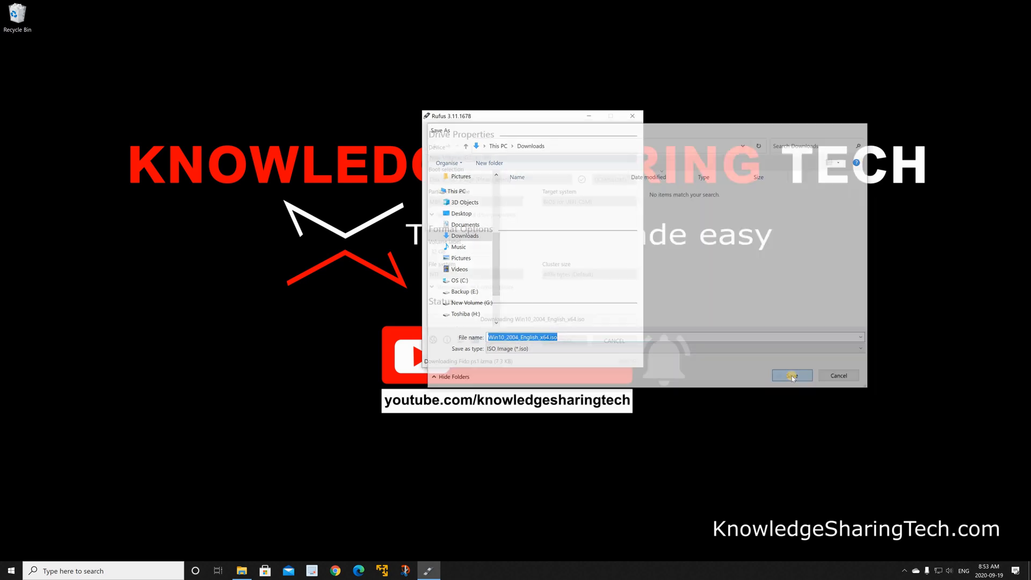
click(791, 376)
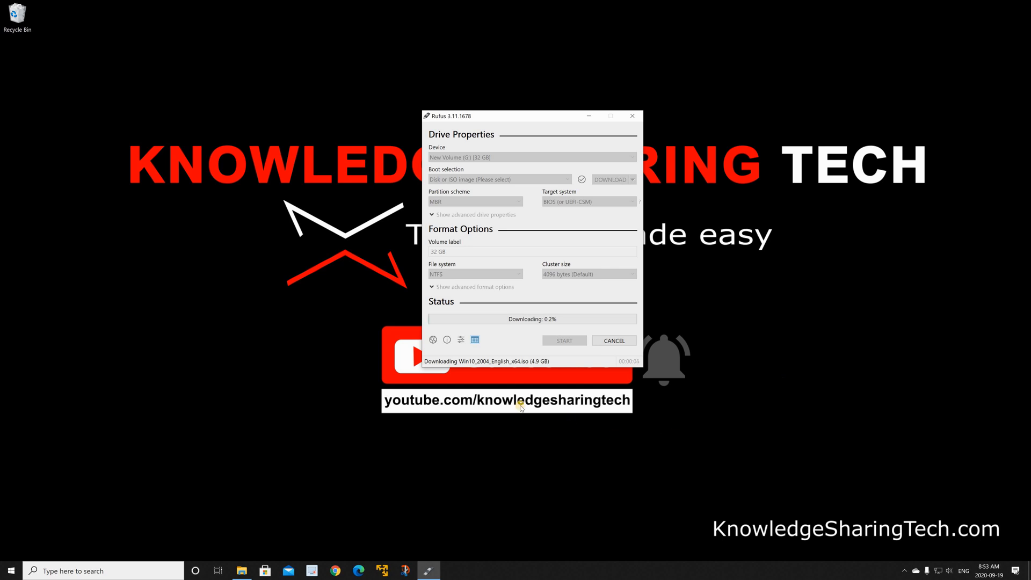
click(475, 339)
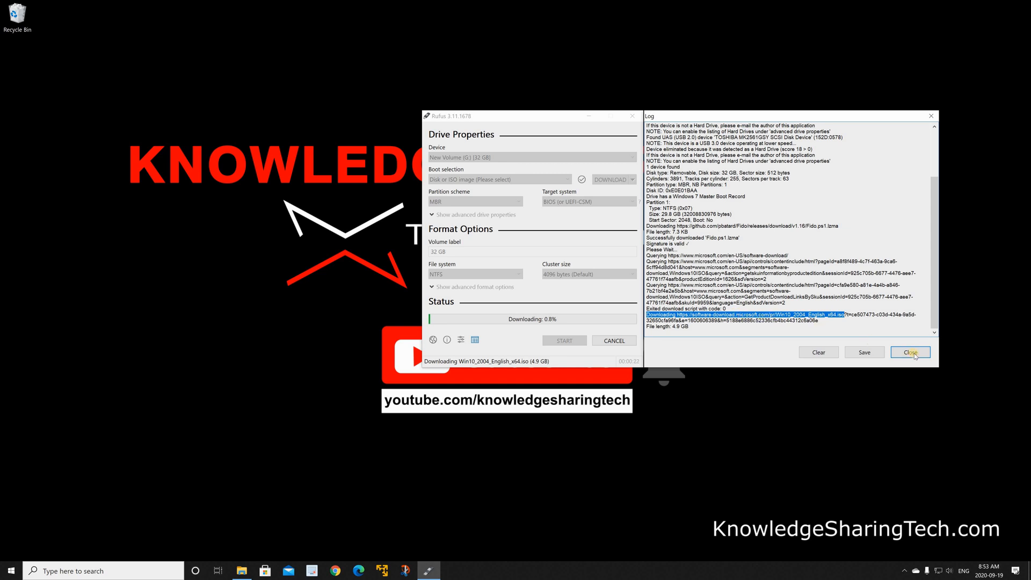
- Close the log window while the ISO finishes downloading as the boot image
click(910, 352)
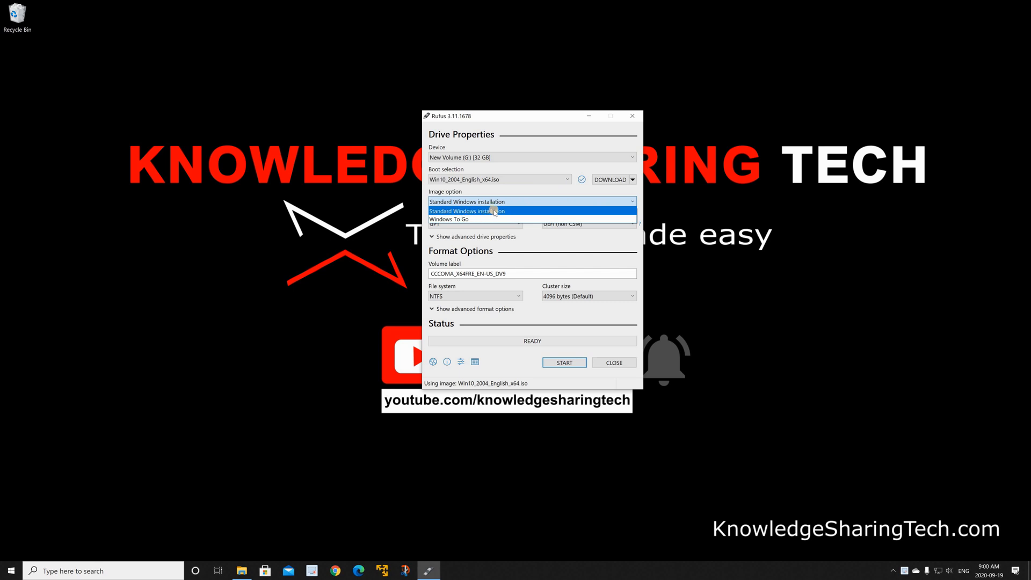
- Keep Standard Windows installation and set the partition scheme to MBR for BIOS targets
click(467, 210)
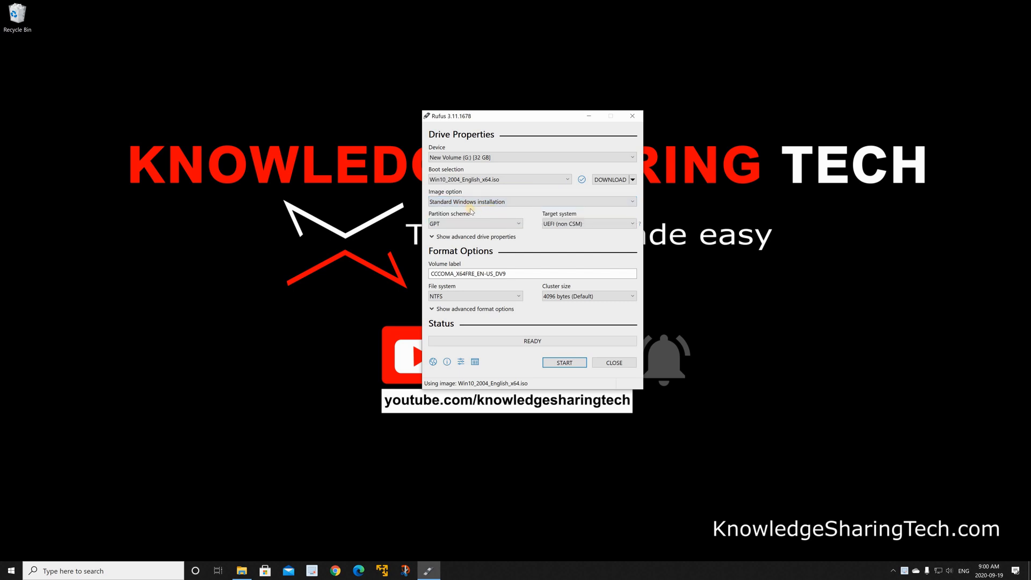
mouse_move(502, 221)
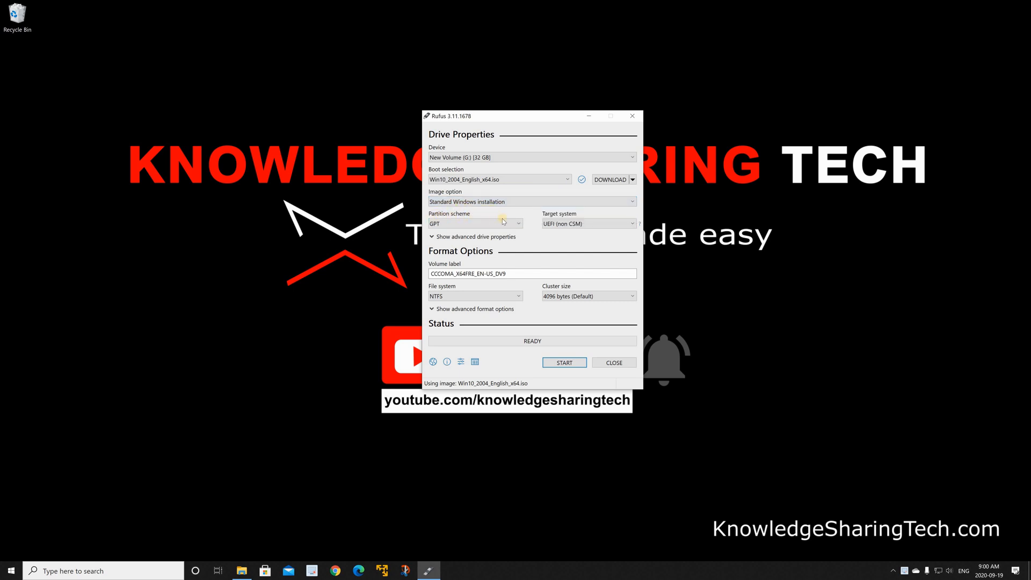
click(475, 224)
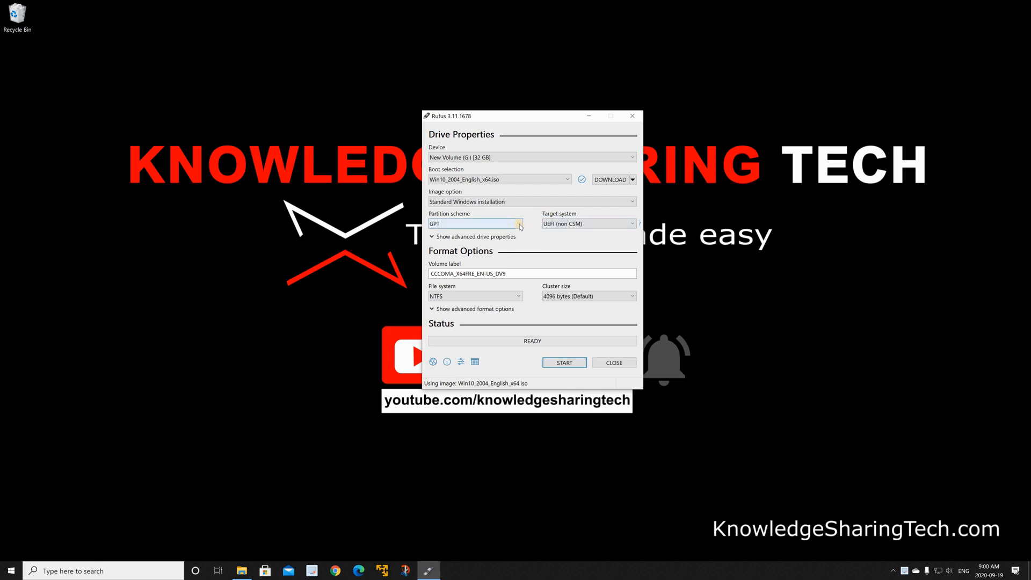
click(475, 223)
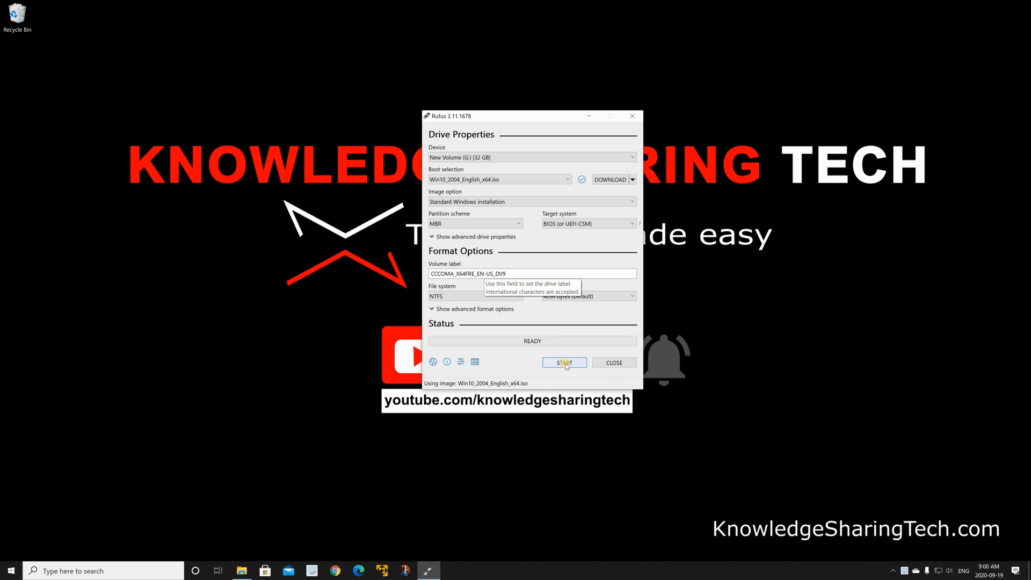
- Start writing the ISO to the 32 GB New Volume (G:) and accept erasing its data
click(562, 362)
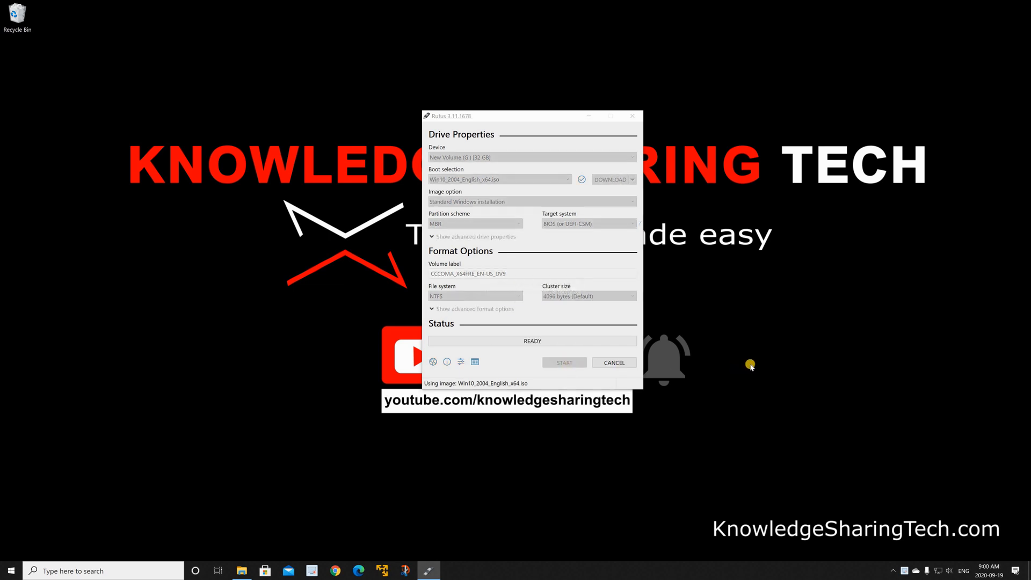
click(564, 362)
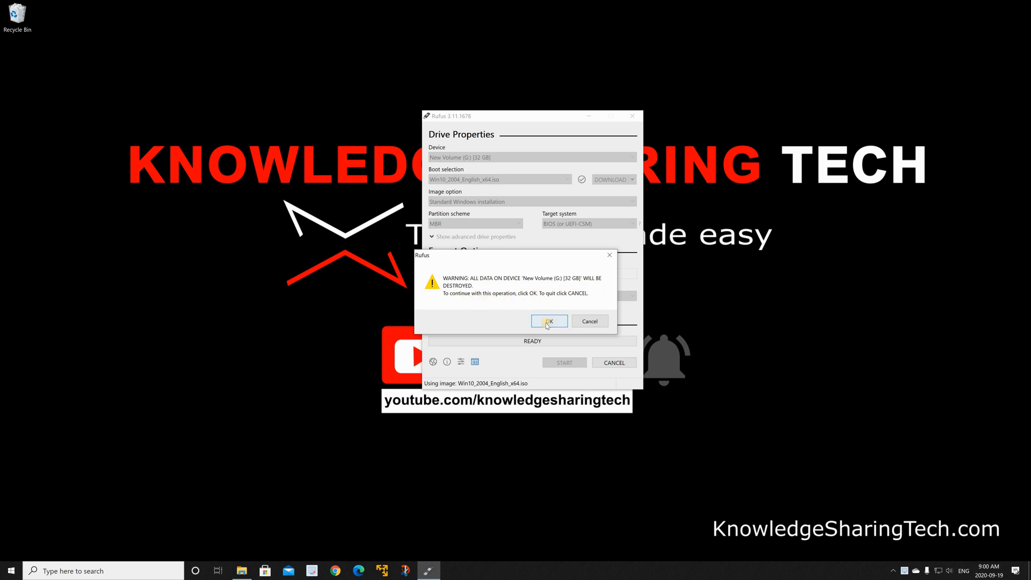
click(549, 321)
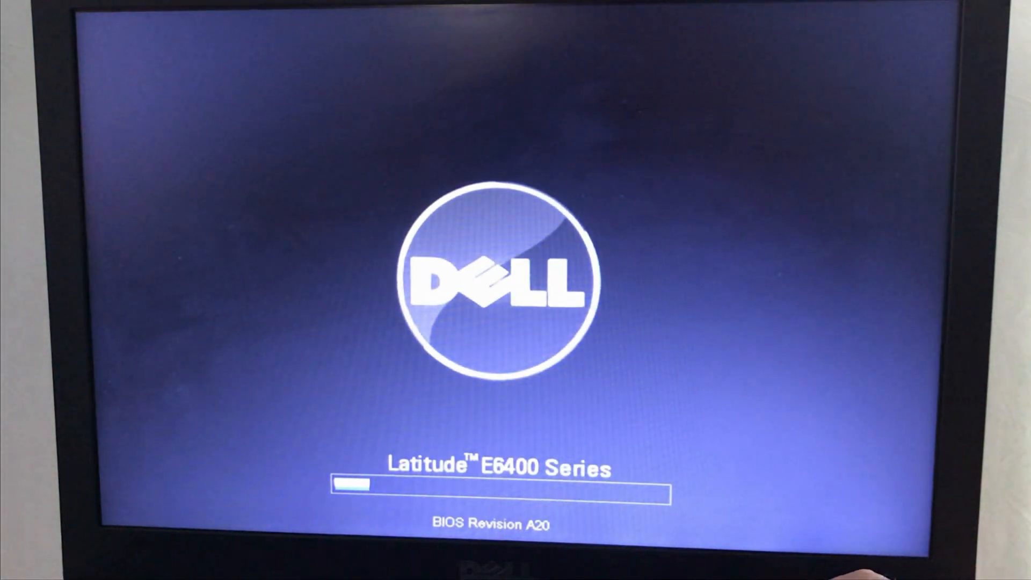
- Boot the Dell from USB with F12, accept language settings and skip the product key
key(f12)
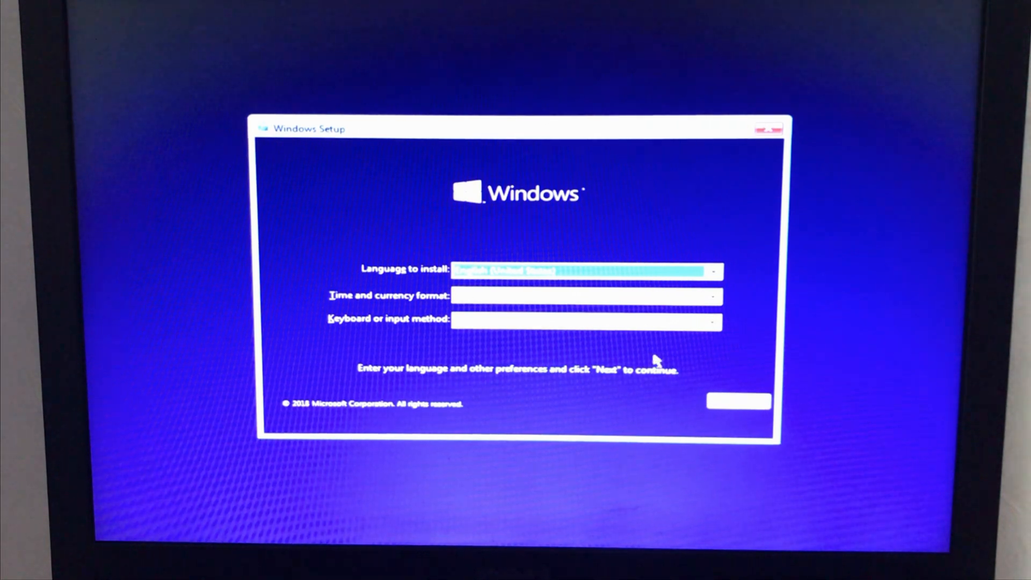
click(738, 400)
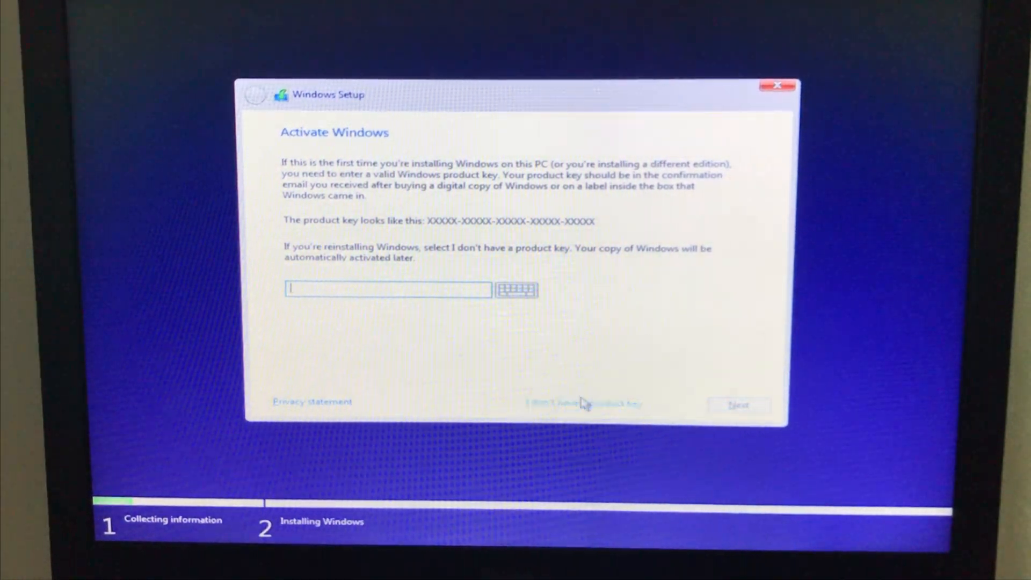
click(585, 403)
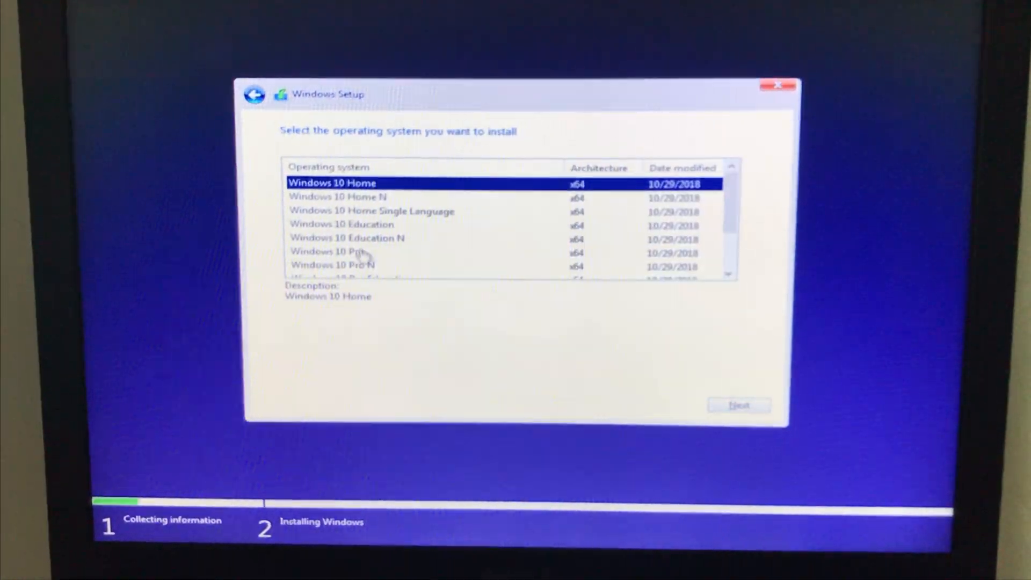